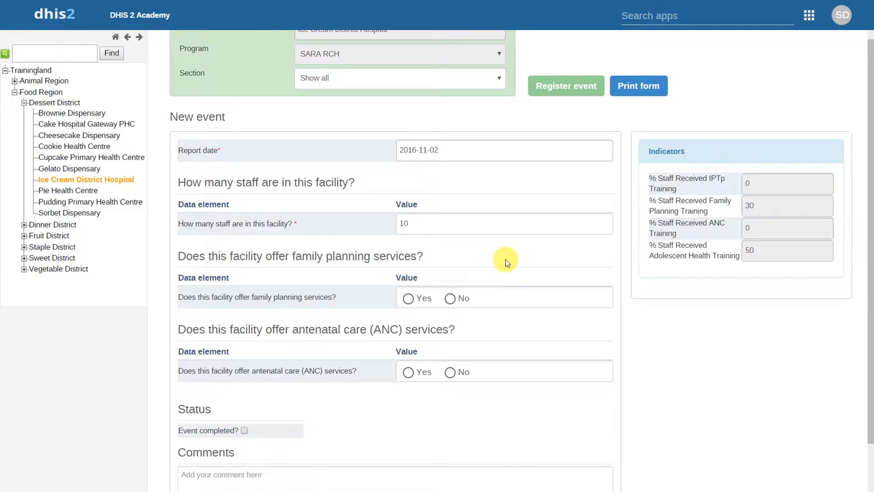
{"action": "mouse_move", "coordinate": [872, 287]}
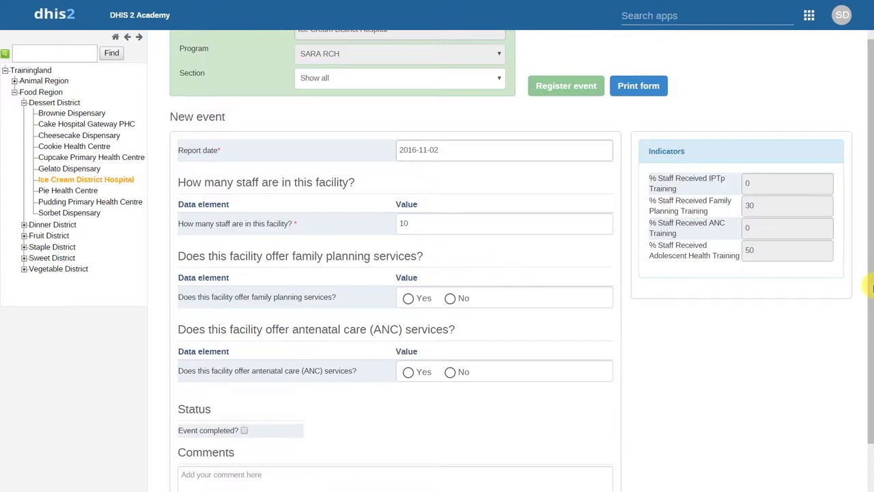
- Cancel the unfinished event and confirm discarding the unsaved data
{"action": "scroll", "scroll_direction": "down", "scroll_amount": 3}
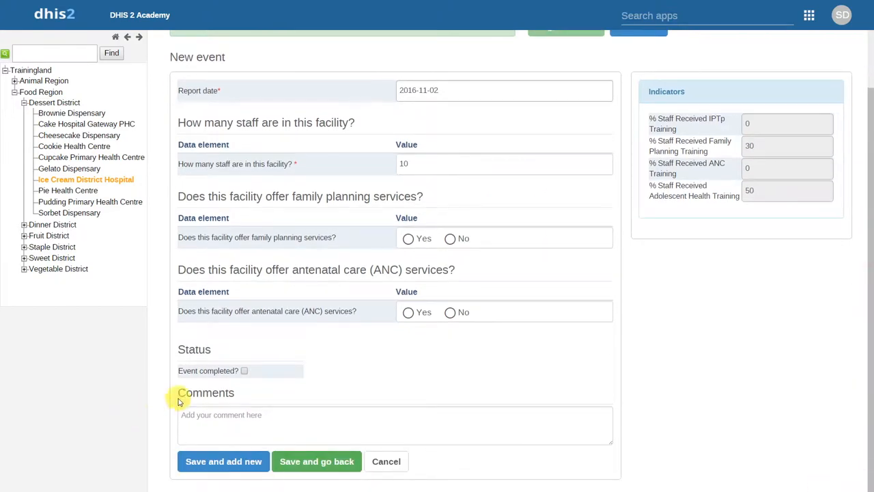
{"action": "left_click", "coordinate": [385, 462]}
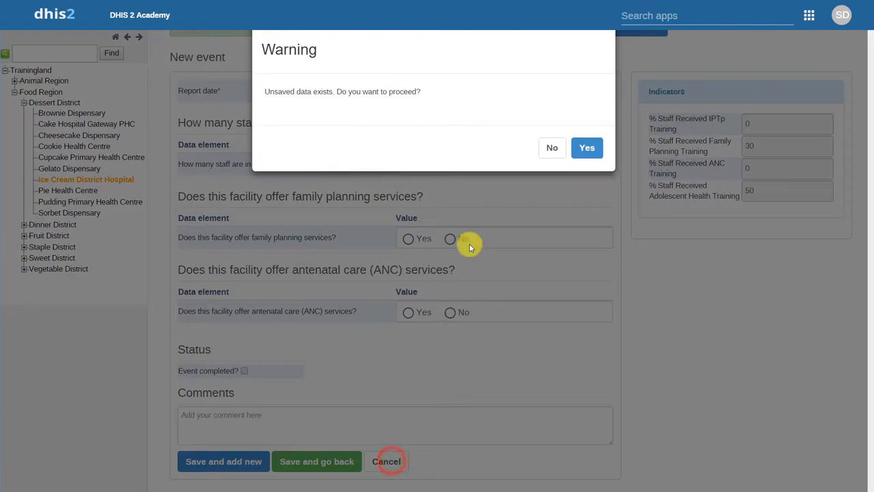
{"action": "left_click", "coordinate": [587, 148]}
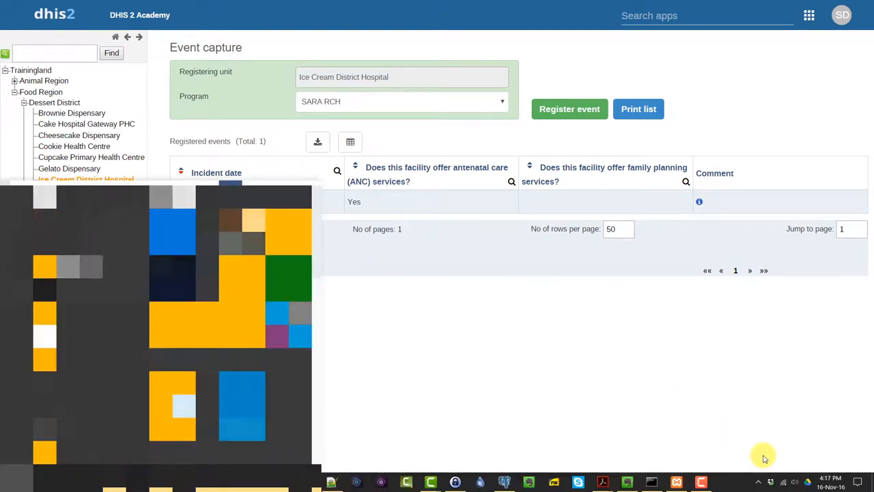
{"action": "left_click", "coordinate": [787, 480]}
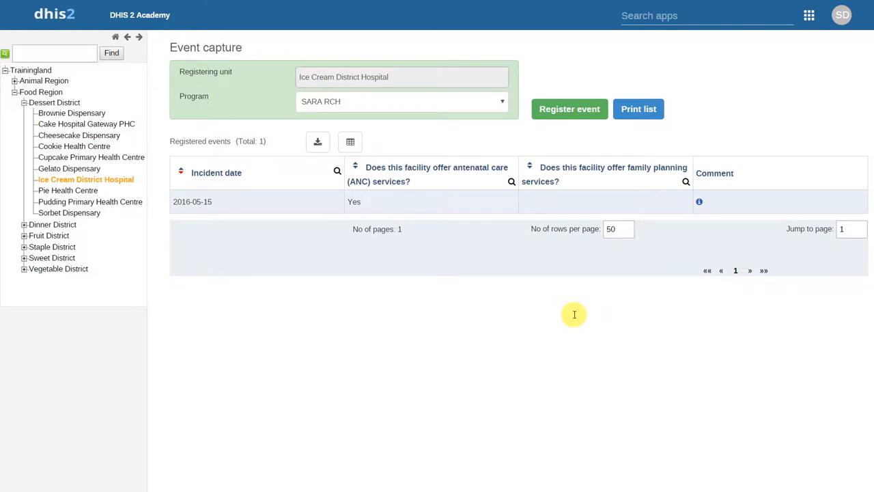
{"action": "mouse_move", "coordinate": [582, 116]}
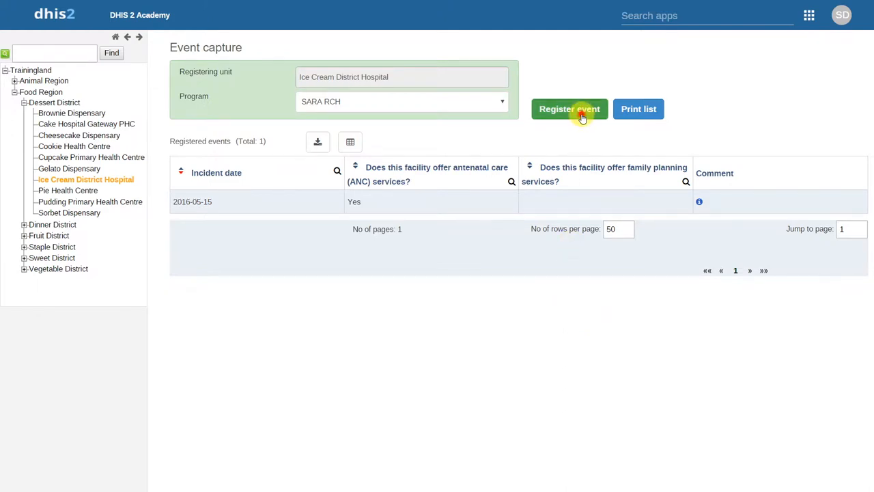
- Register a new event dated 2016-11-10 with 10 staff, family planning Yes and combined oral contraceptive pills Yes
{"action": "left_click", "coordinate": [569, 110]}
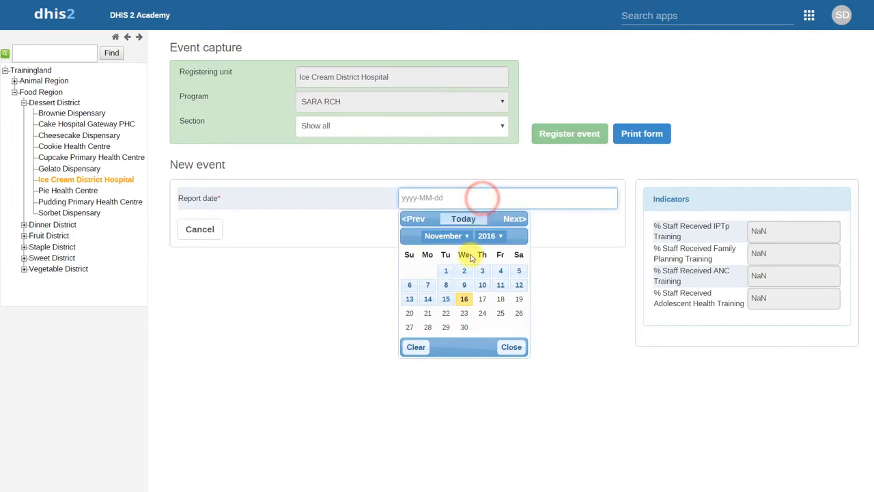
{"action": "left_click", "coordinate": [482, 286]}
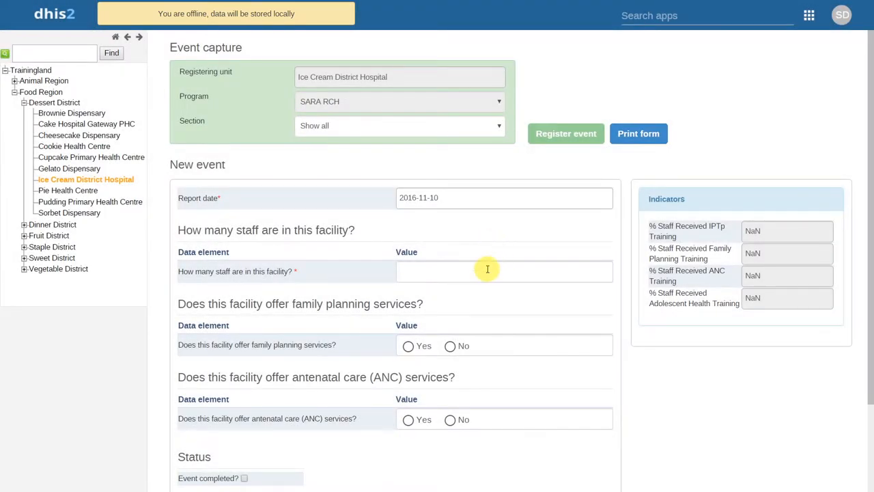
{"action": "type", "text": "10"}
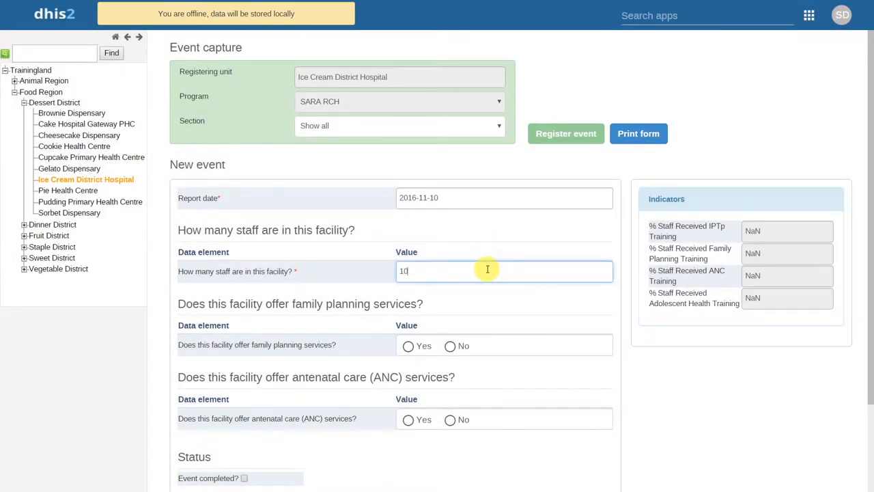
{"action": "mouse_move", "coordinate": [440, 319]}
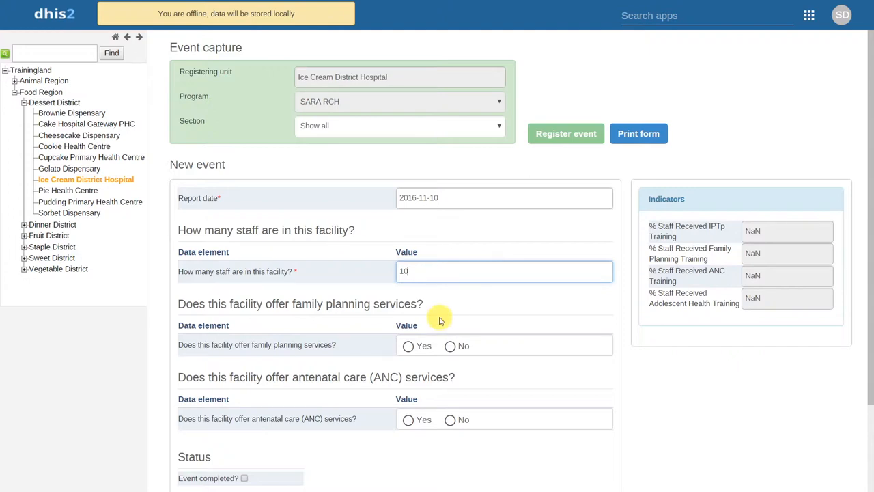
{"action": "left_click", "coordinate": [407, 346]}
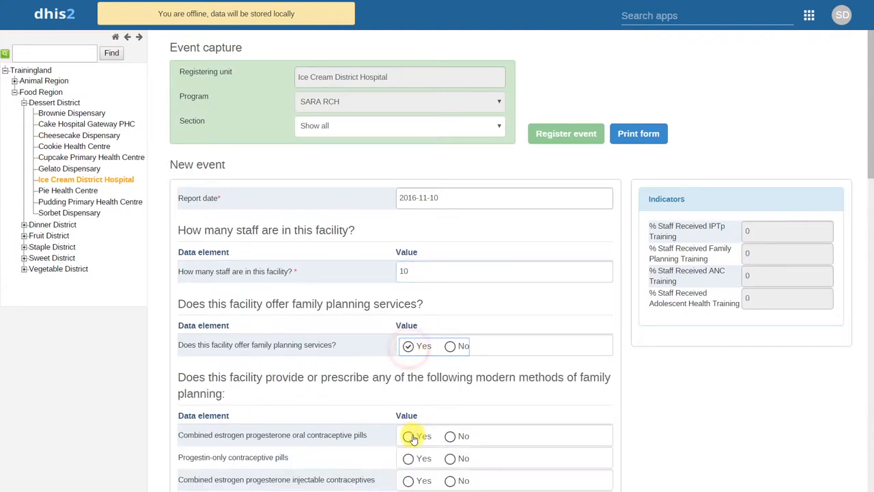
{"action": "left_click", "coordinate": [409, 480]}
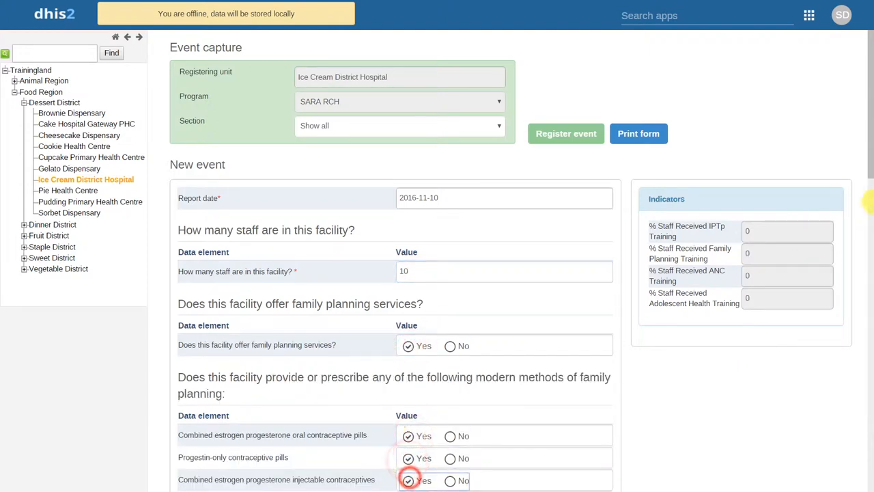
{"action": "scroll", "scroll_direction": "down", "scroll_amount": 3}
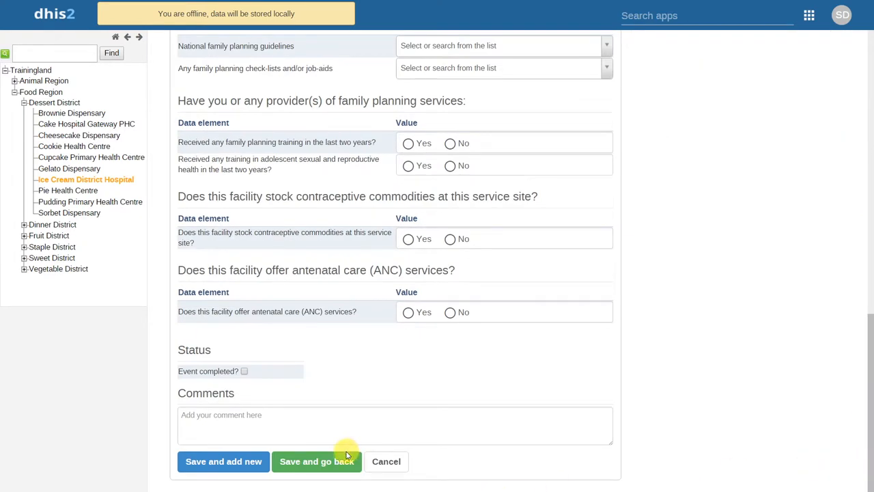
- Save the 2016-11-10 event back to the list and select Pie Health Centre as registering unit
{"action": "left_click", "coordinate": [317, 462]}
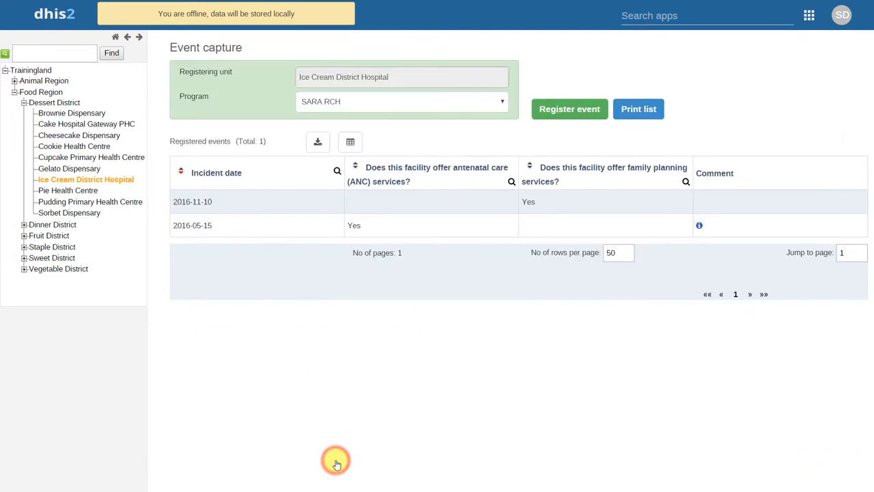
{"action": "mouse_move", "coordinate": [372, 401]}
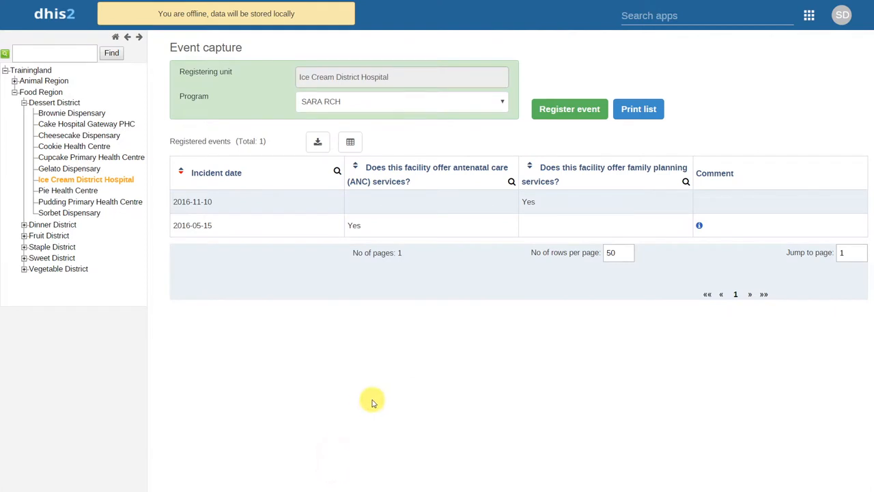
{"action": "mouse_move", "coordinate": [126, 365]}
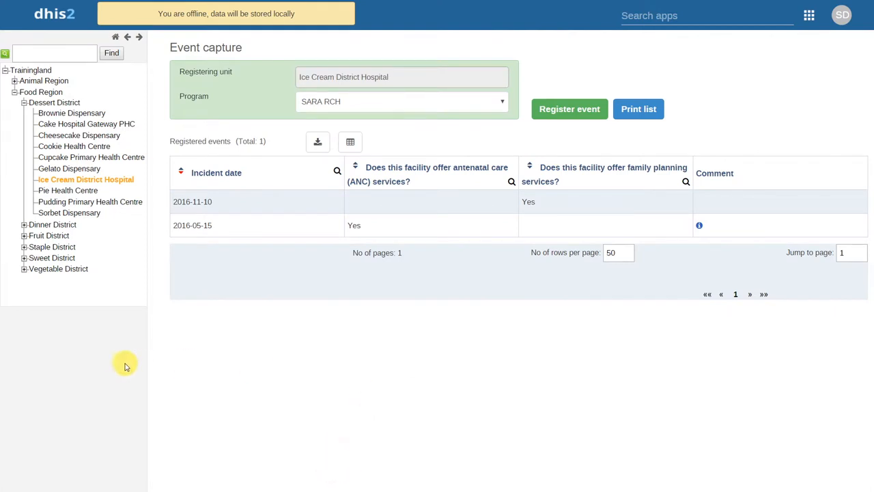
{"action": "left_click", "coordinate": [67, 190]}
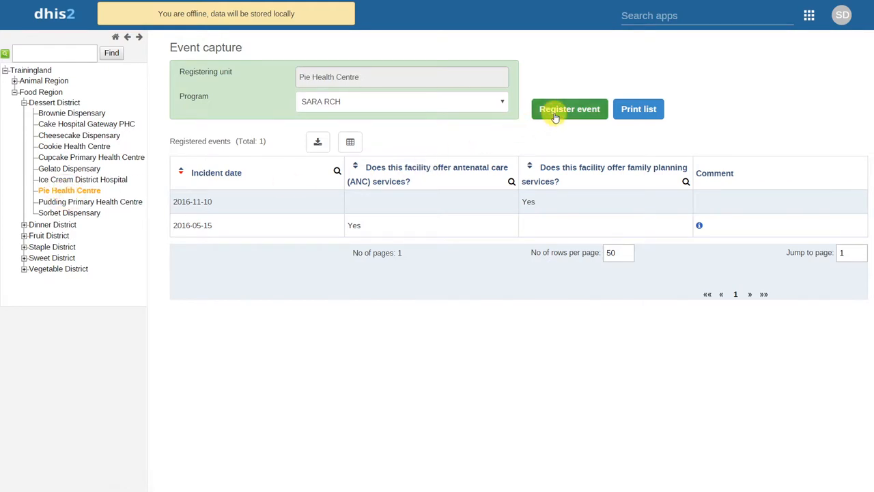
- Register and save a Pie Health Centre event dated 2016-11-09 with 3 staff
{"action": "left_click", "coordinate": [568, 109]}
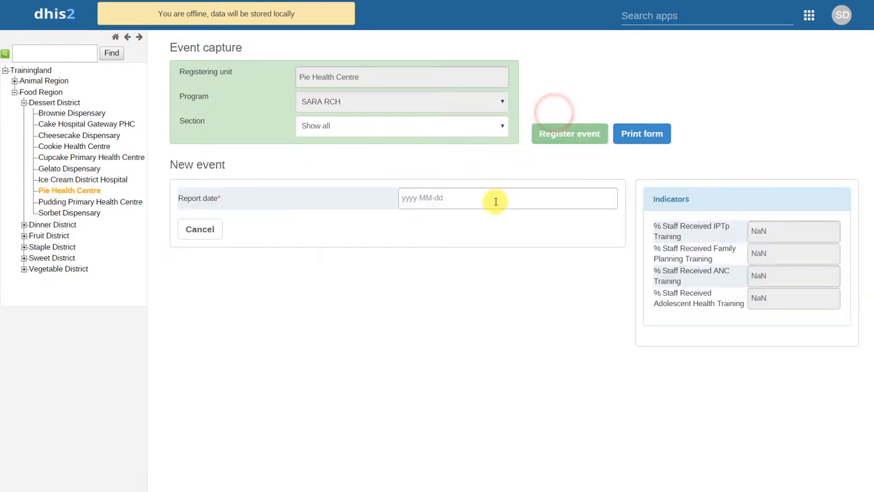
{"action": "left_click", "coordinate": [494, 197]}
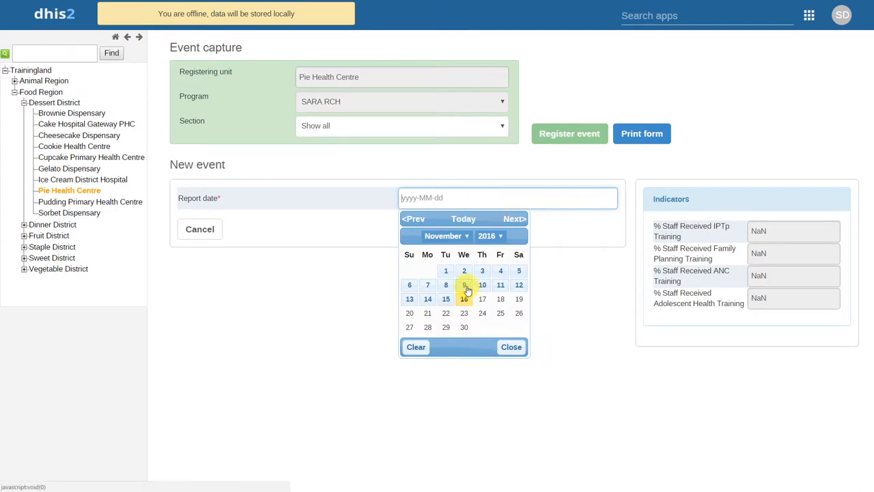
{"action": "left_click", "coordinate": [465, 286]}
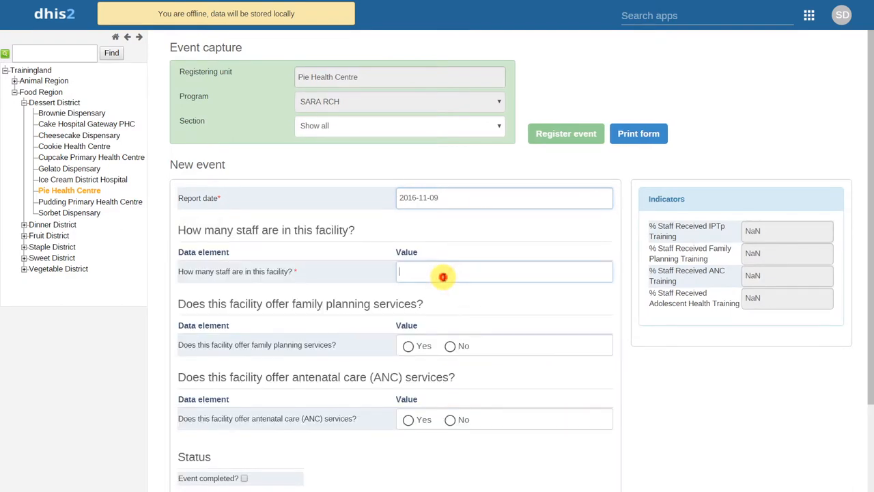
{"action": "type", "text": "3"}
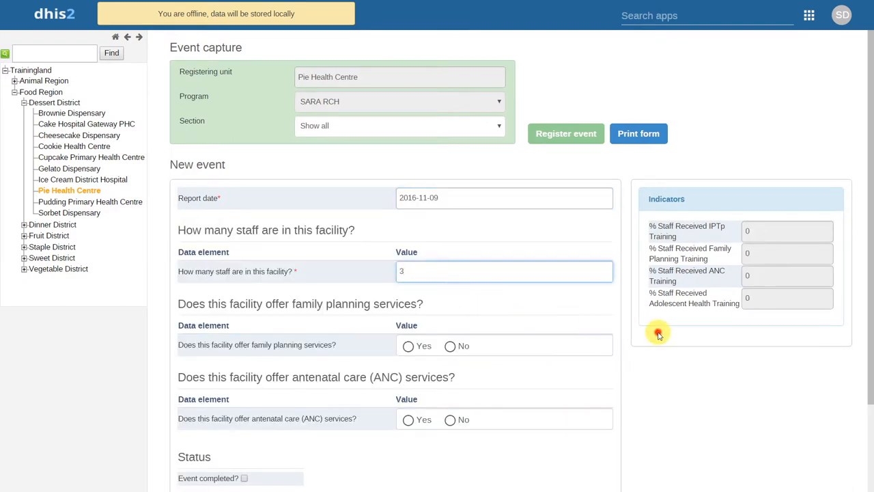
{"action": "scroll", "scroll_direction": "down", "scroll_amount": 3}
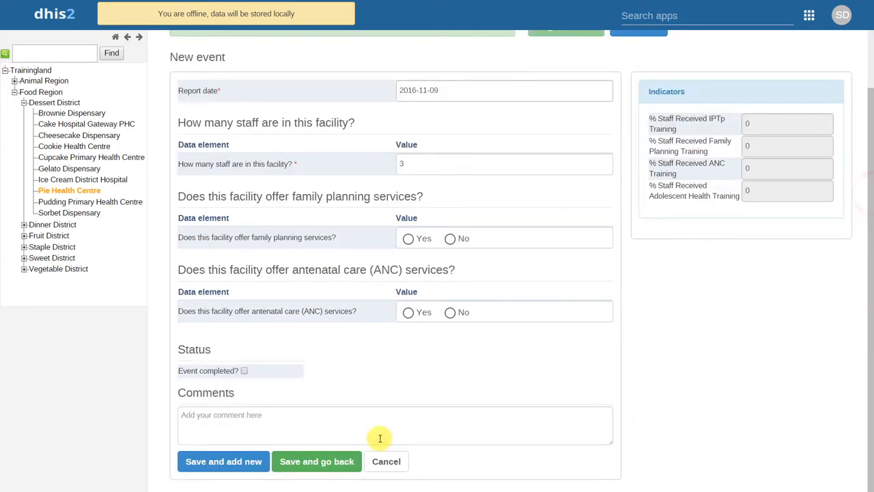
{"action": "left_click", "coordinate": [317, 462]}
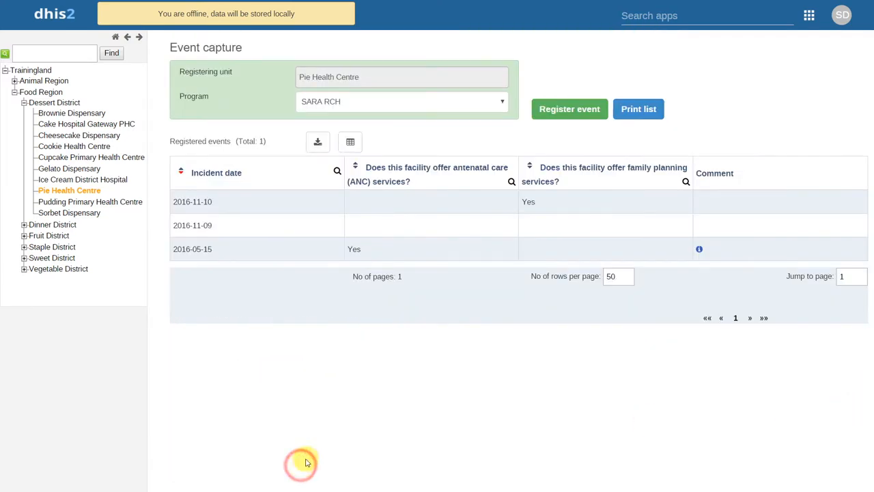
{"action": "mouse_move", "coordinate": [429, 369]}
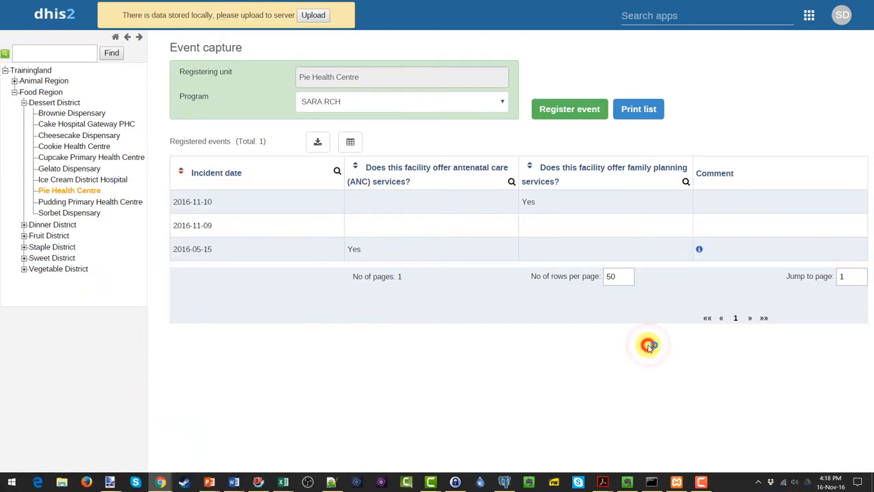
{"action": "mouse_move", "coordinate": [524, 366]}
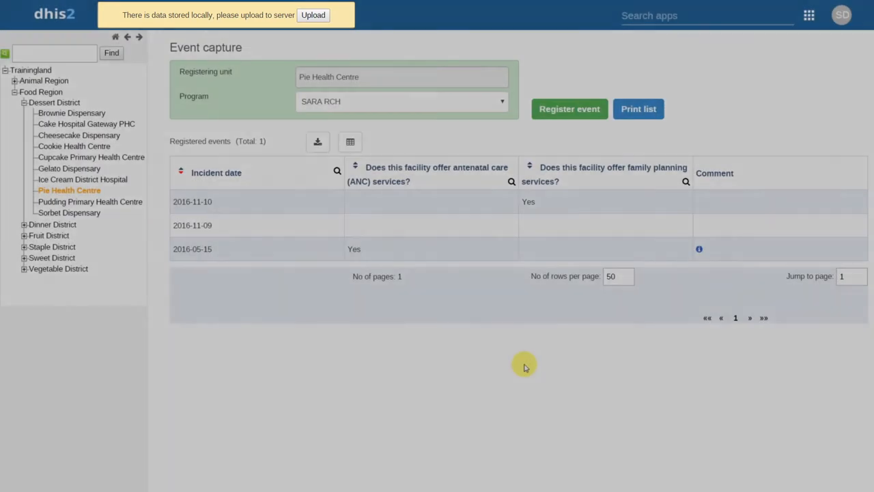
{"action": "mouse_move", "coordinate": [457, 268]}
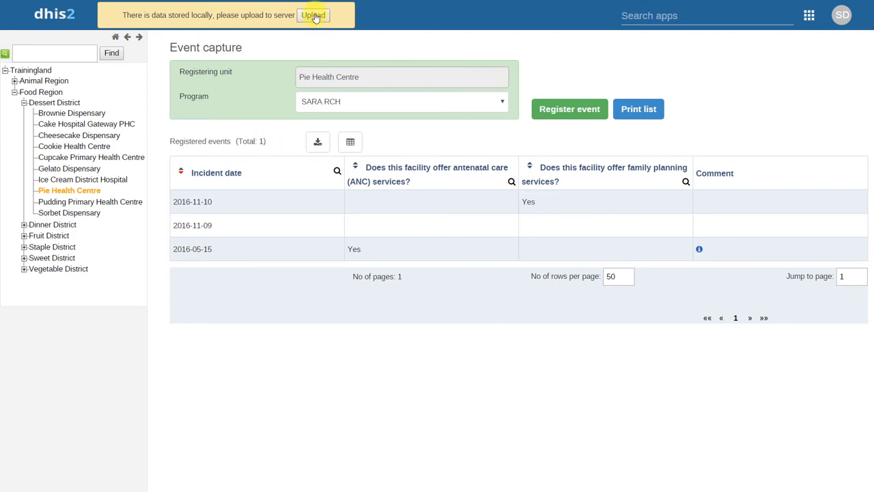
- Upload the locally stored events to the server from the data-stored-locally banner
{"action": "left_click", "coordinate": [313, 15]}
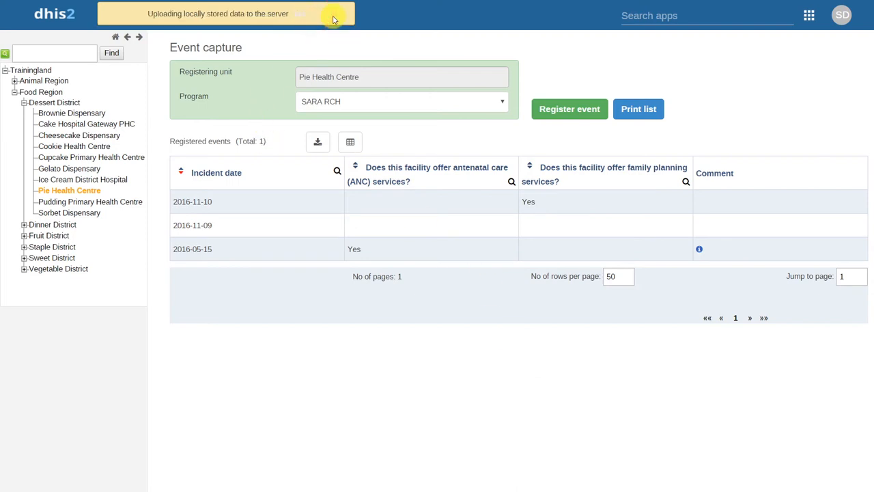